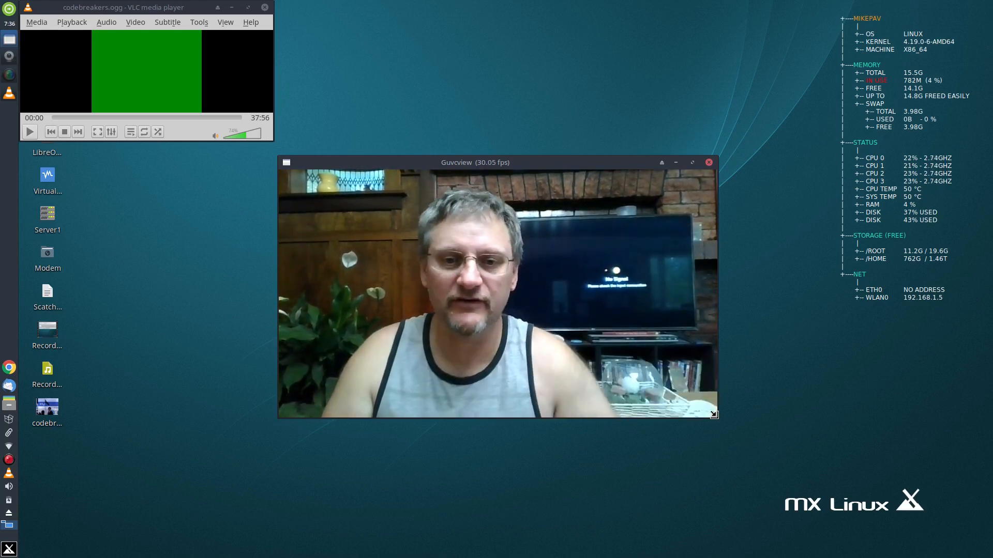
- Enlarge the VLC window, play codebreakers.ogg for about twenty seconds, then pause at 0:21
left_click_drag(713, 413, 422, 256)
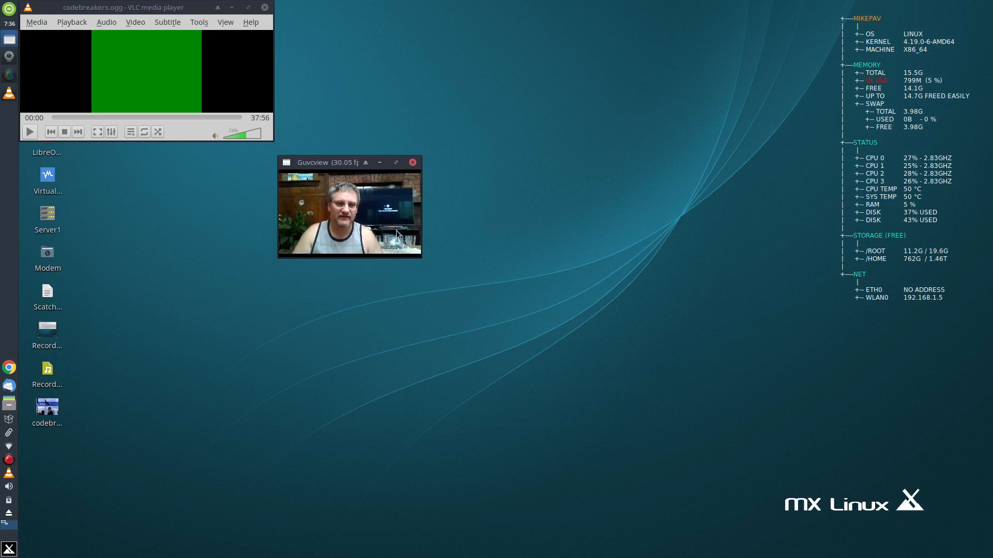
left_click_drag(322, 162, 848, 348)
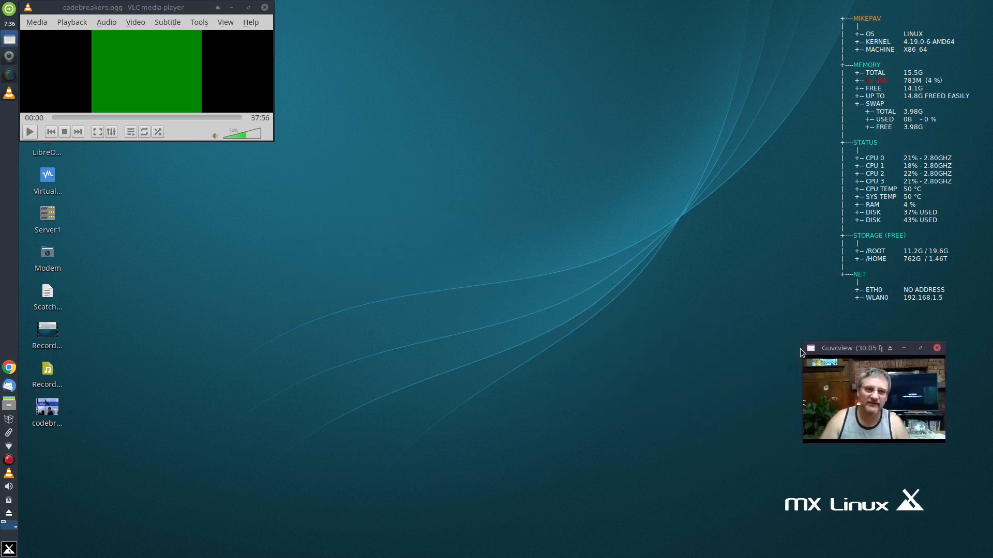
mouse_move(457, 279)
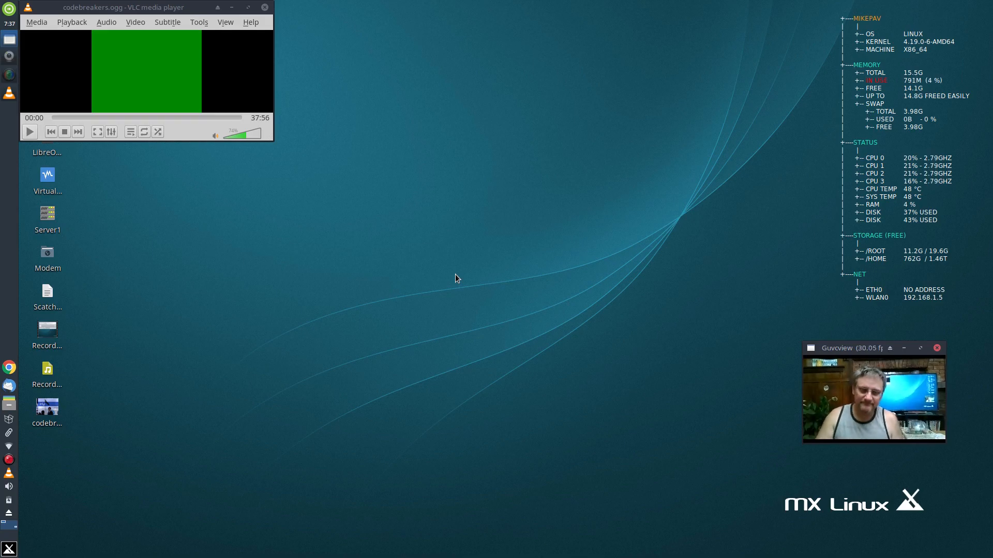
mouse_move(448, 275)
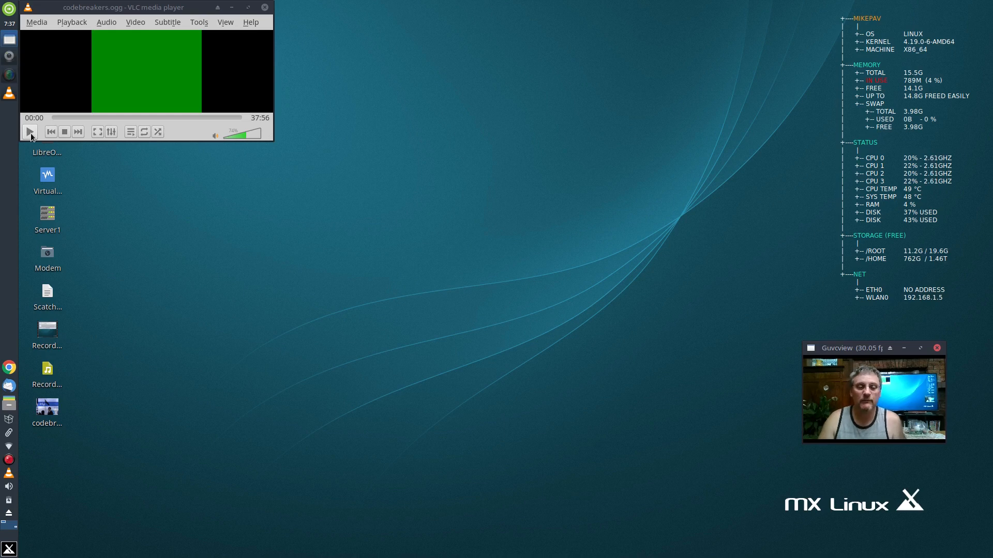
left_click(30, 131)
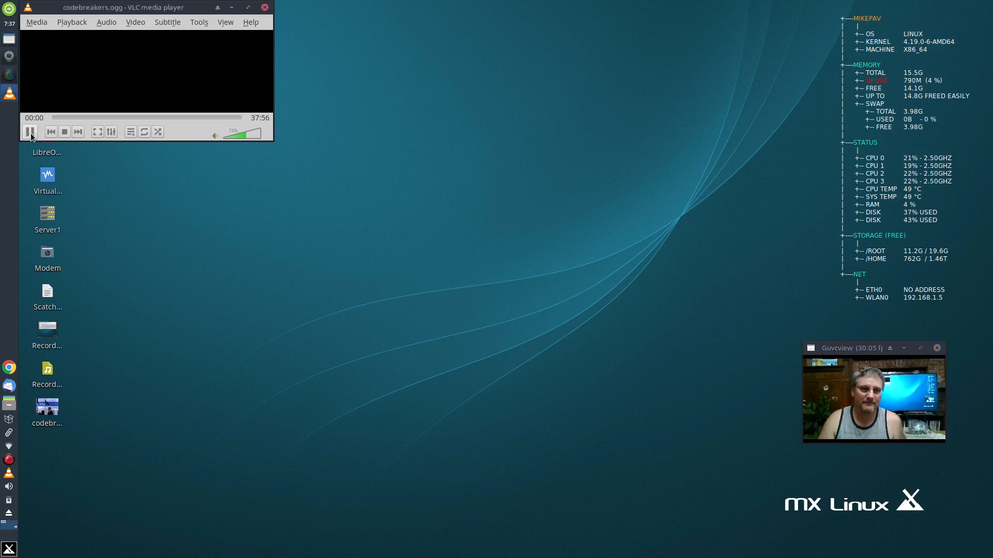
left_click(30, 132)
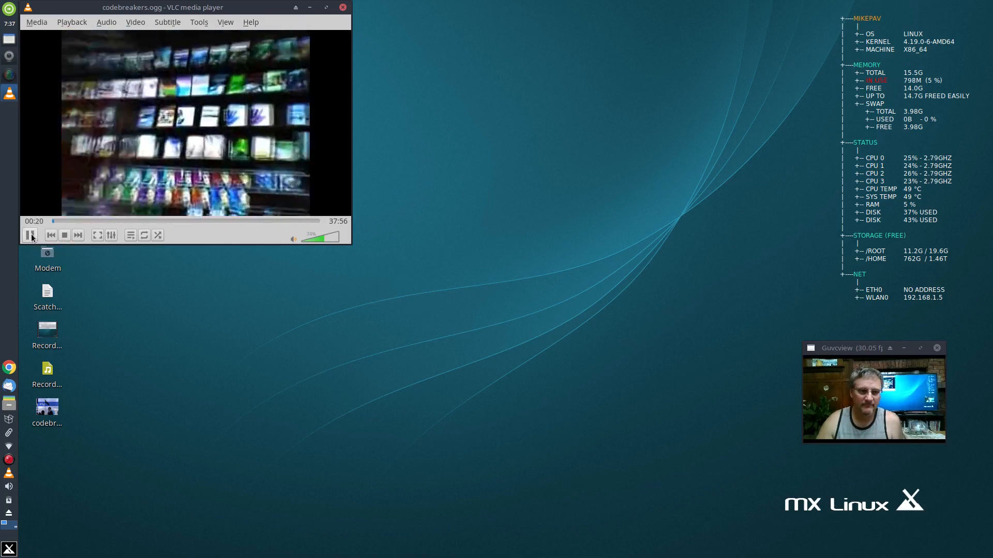
left_click(30, 235)
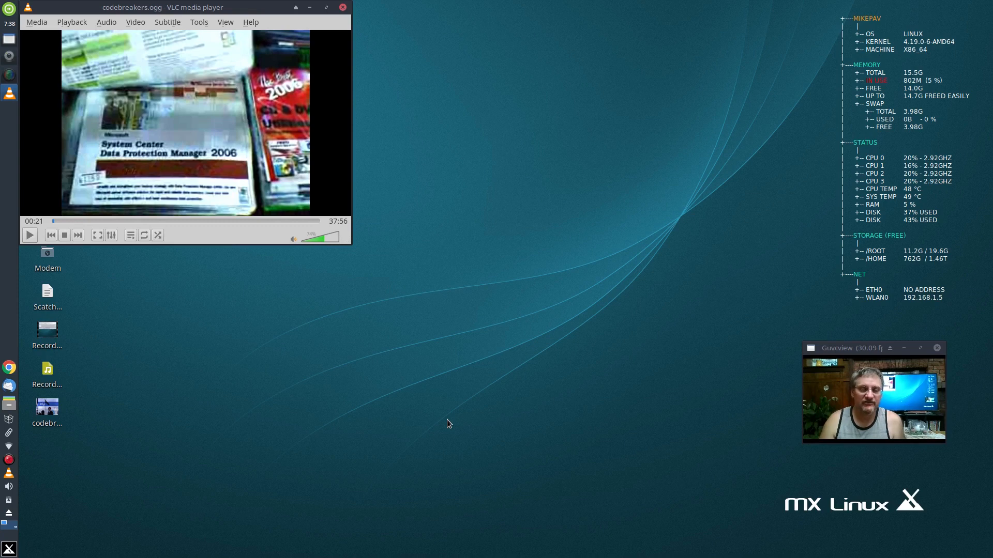
mouse_move(437, 445)
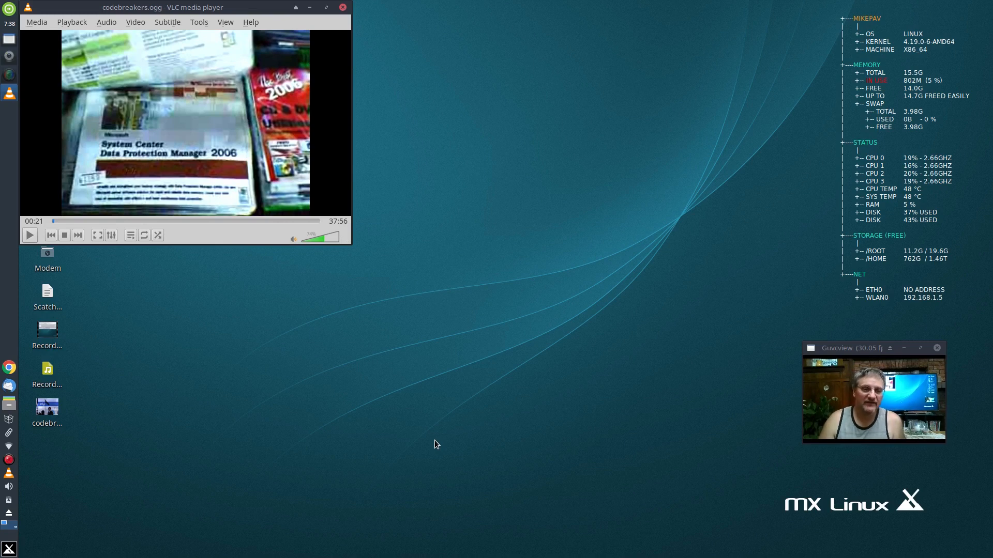
mouse_move(417, 394)
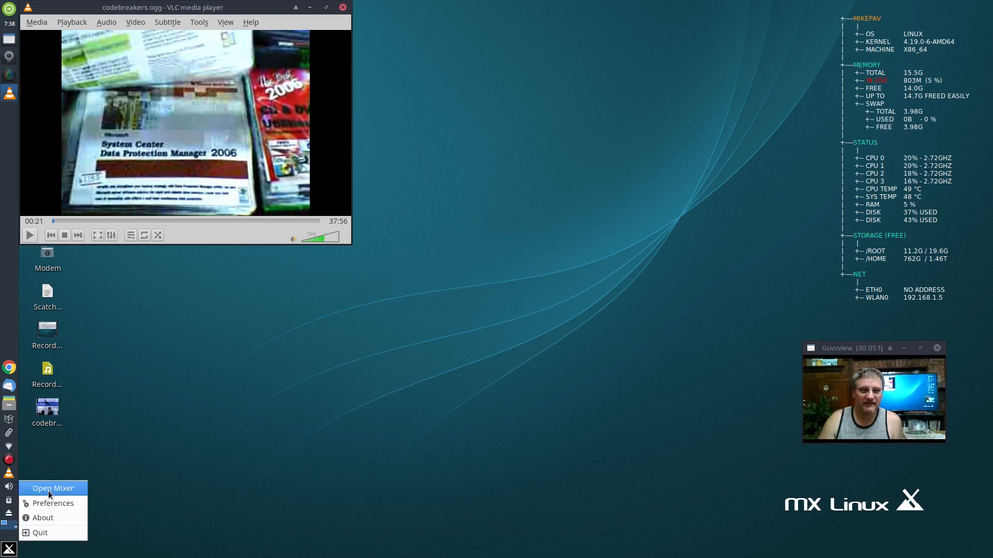
- Open the mixer's Output Devices showing Built-in Audio Analog Stereo on the Speakers port
left_click(51, 488)
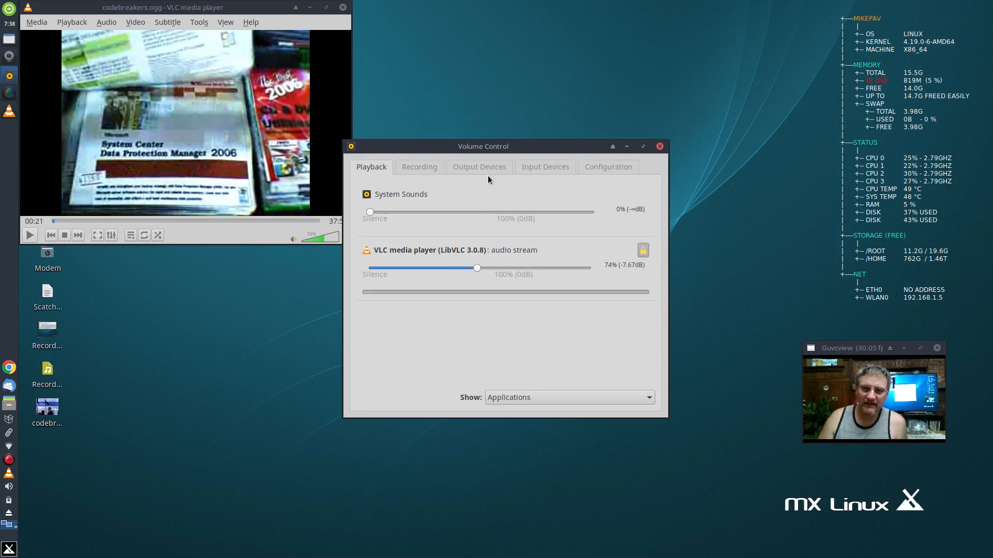
left_click_drag(483, 146, 529, 90)
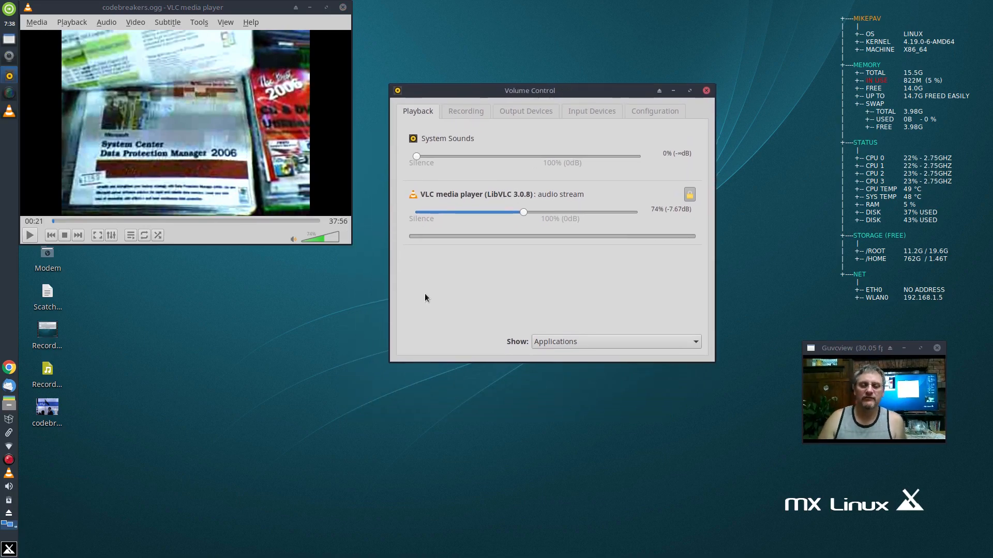
left_click(525, 111)
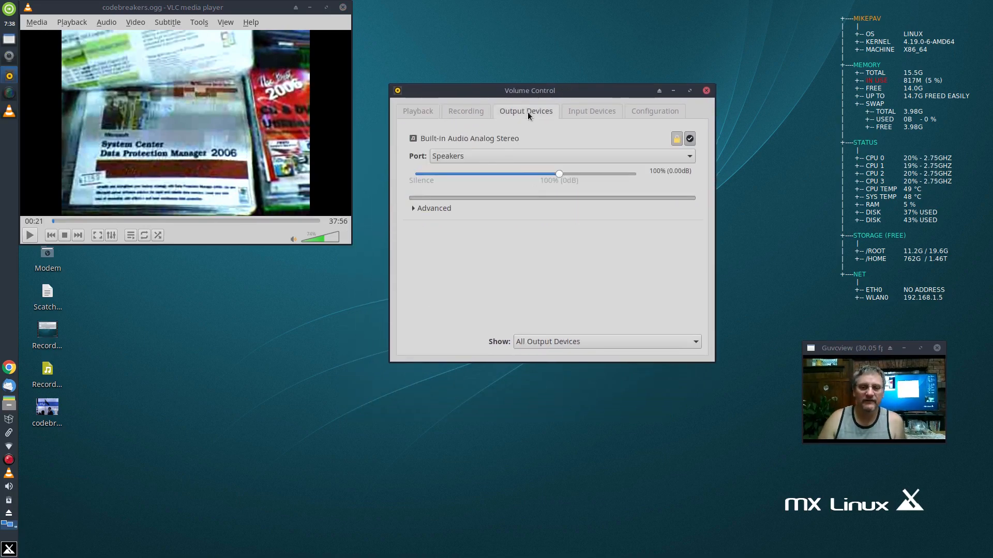
mouse_move(510, 214)
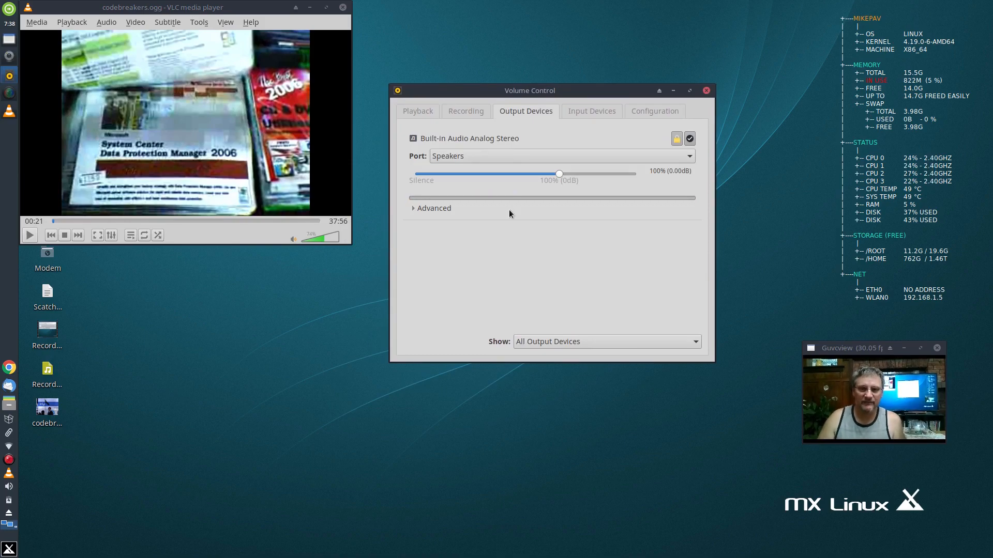
left_click(559, 156)
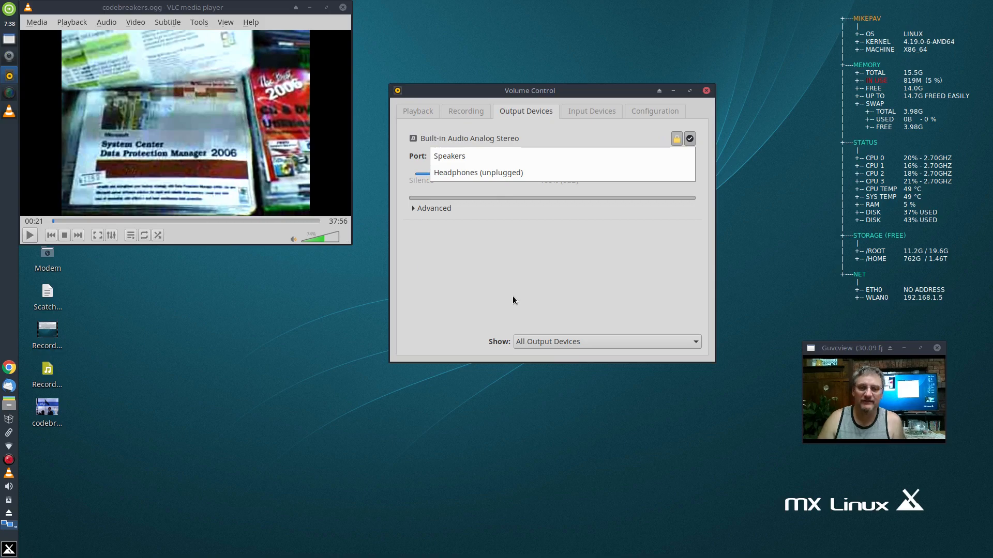
left_click(449, 156)
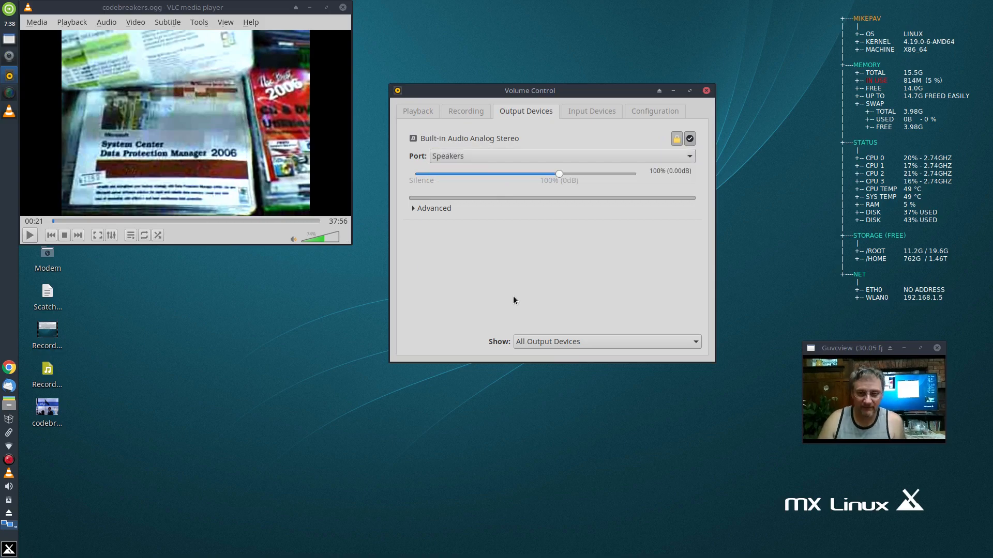
mouse_move(513, 221)
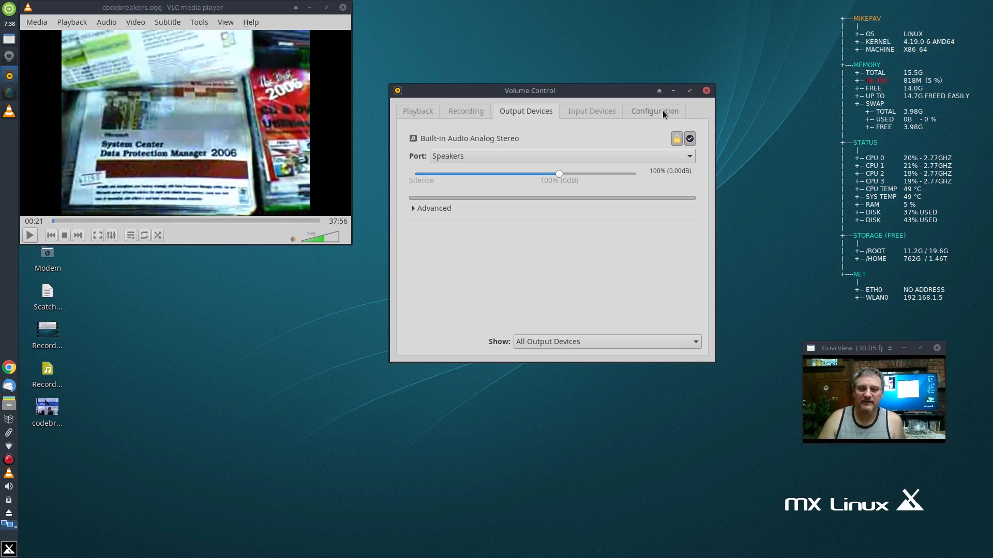
- Choose the 'Digital Surround 5.1 (HDMI 2) Output + Analog Stereo Input' profile on Configuration
left_click(653, 111)
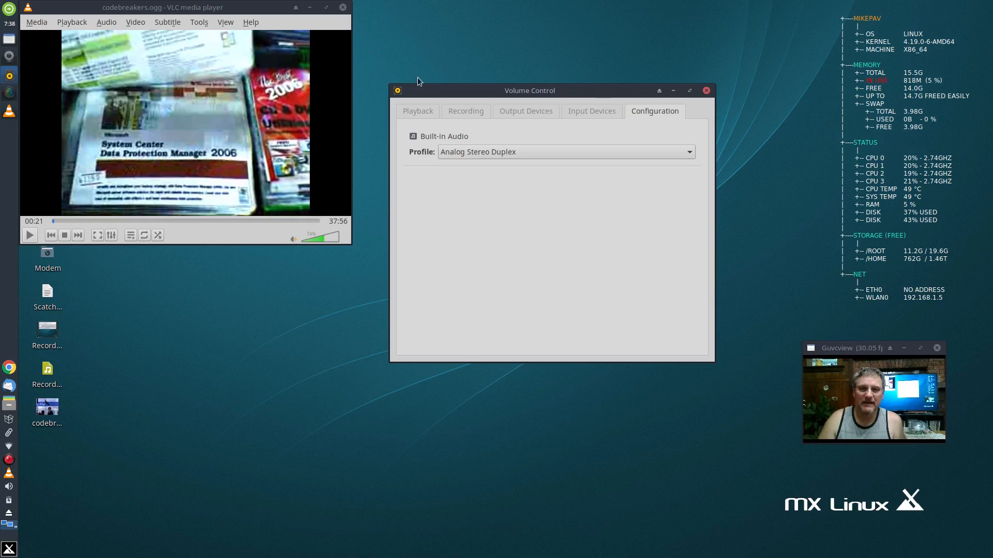
mouse_move(473, 94)
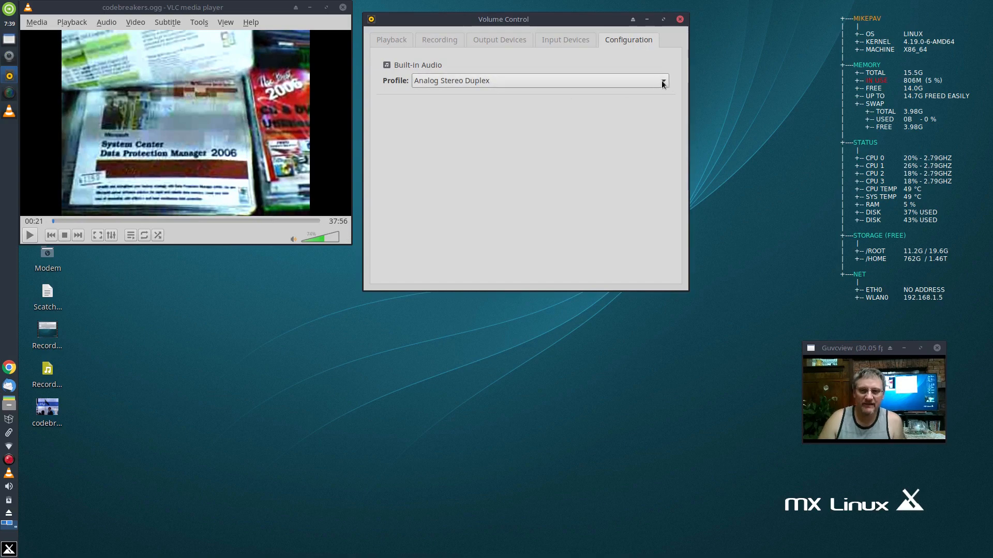
left_click(662, 81)
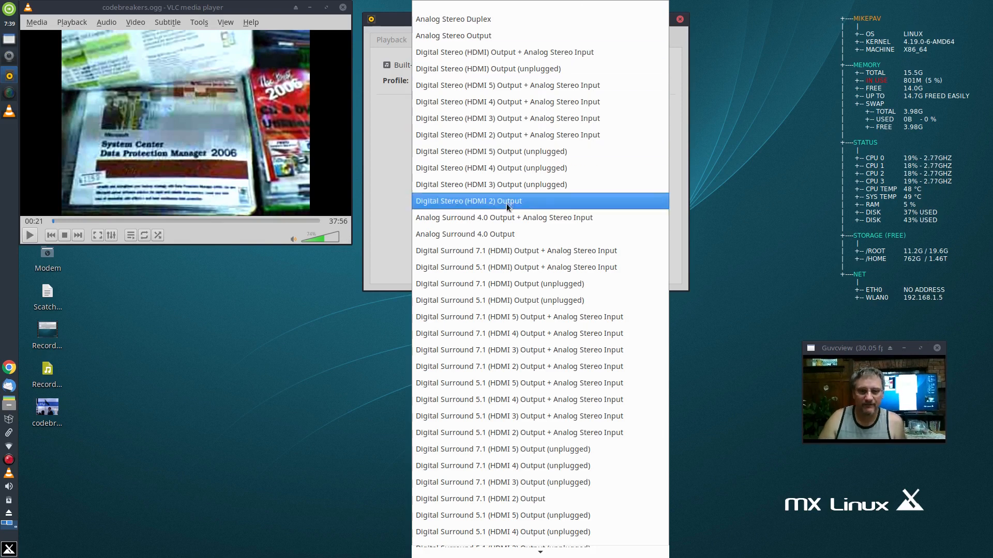
mouse_move(529, 206)
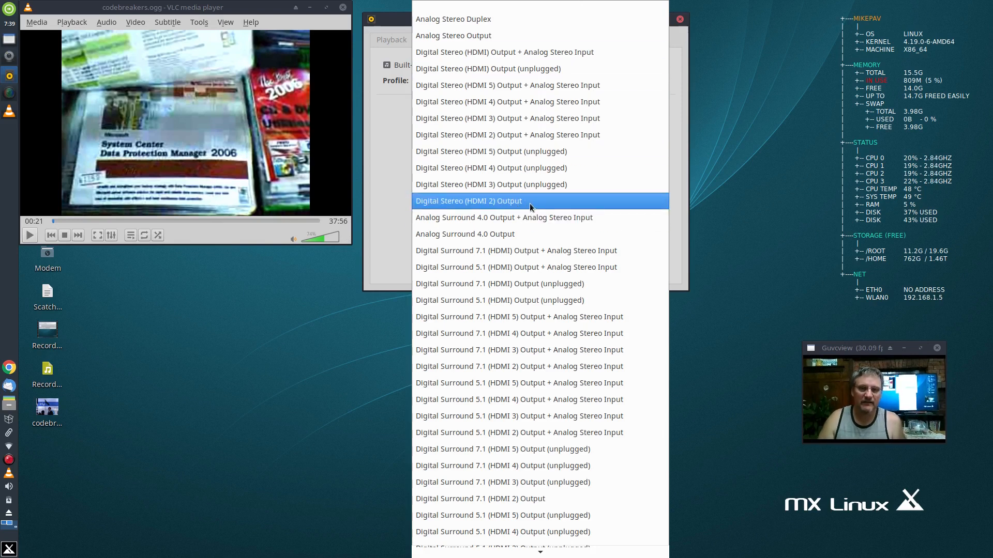
mouse_move(469, 205)
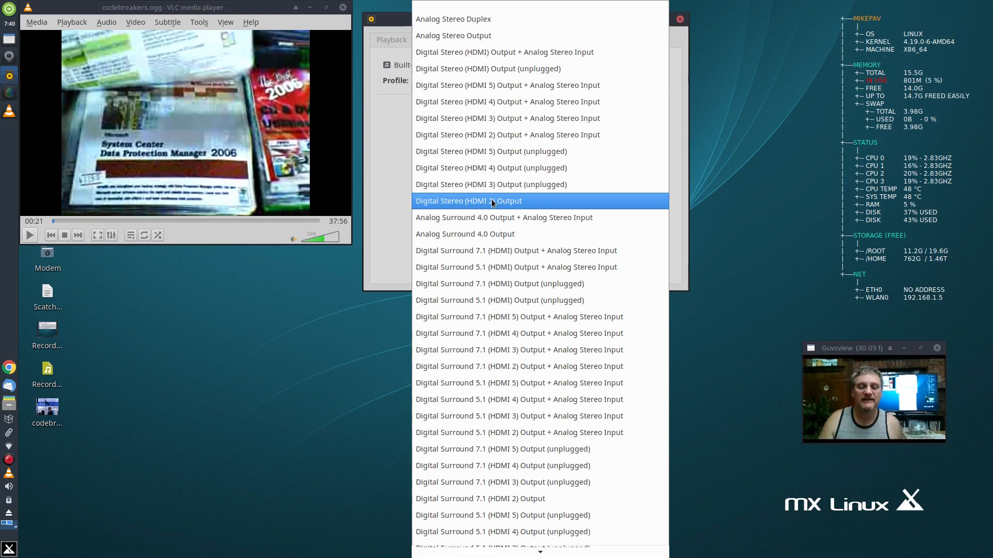
mouse_move(532, 333)
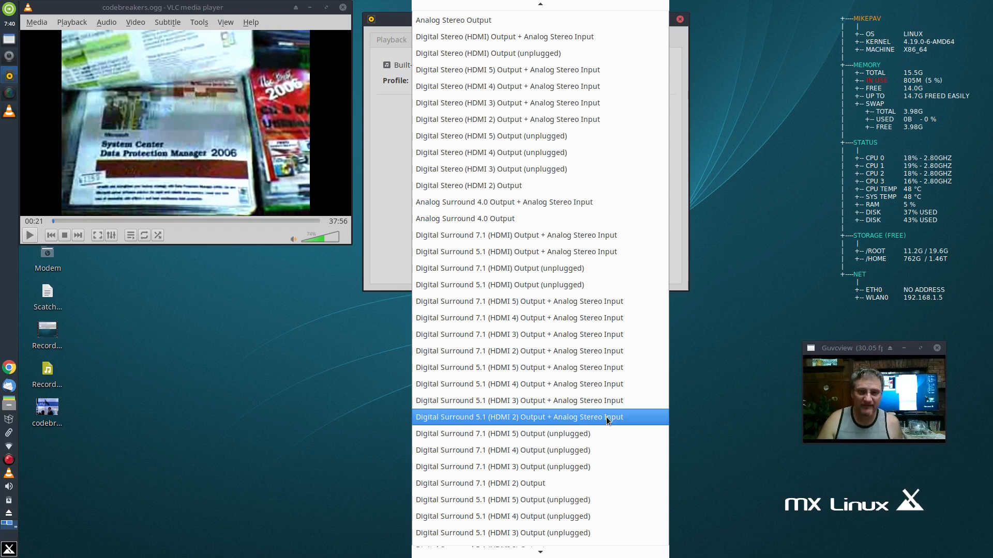
left_click(518, 416)
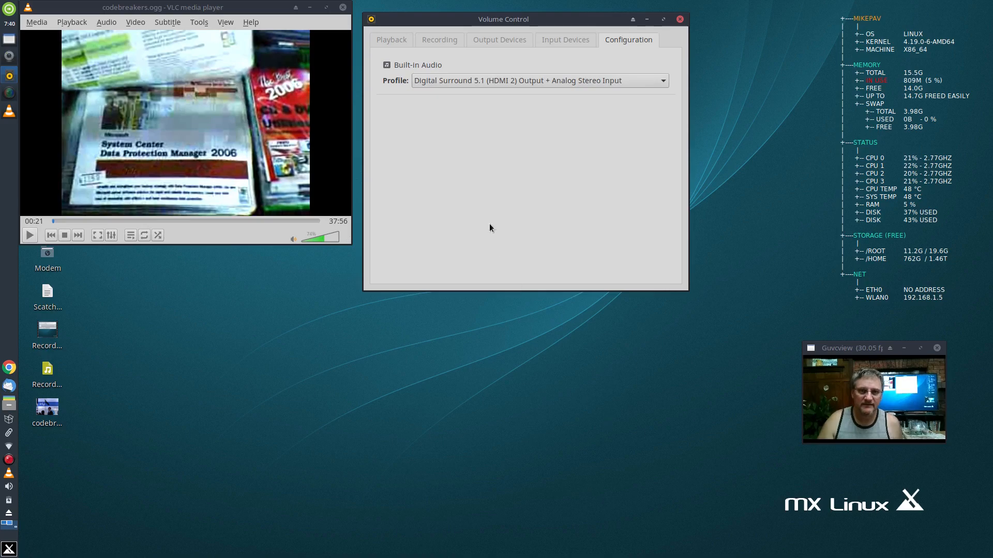
left_click(438, 39)
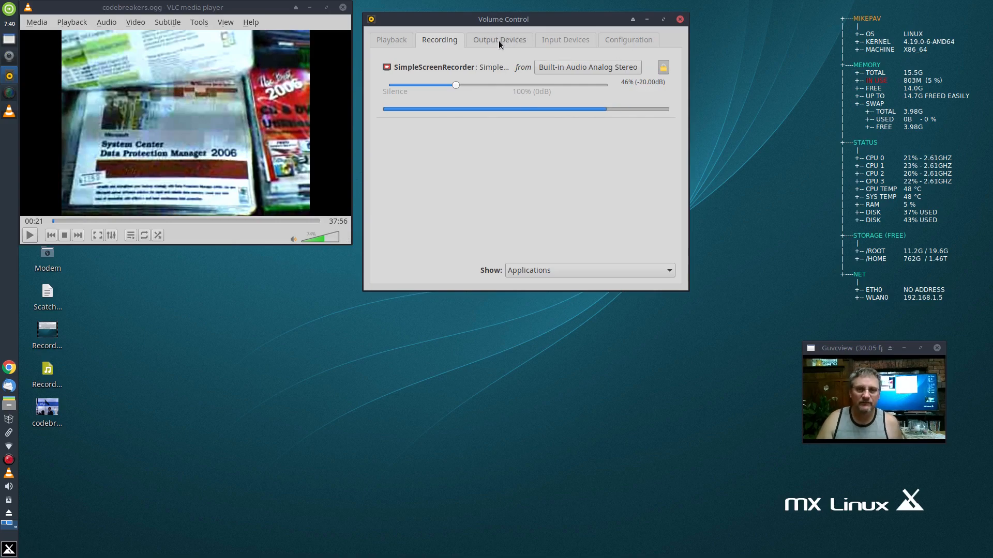
- Show Output Devices confirming HDMI 2 surround on the plugged-in HDMI / DisplayPort 2 port
left_click(498, 39)
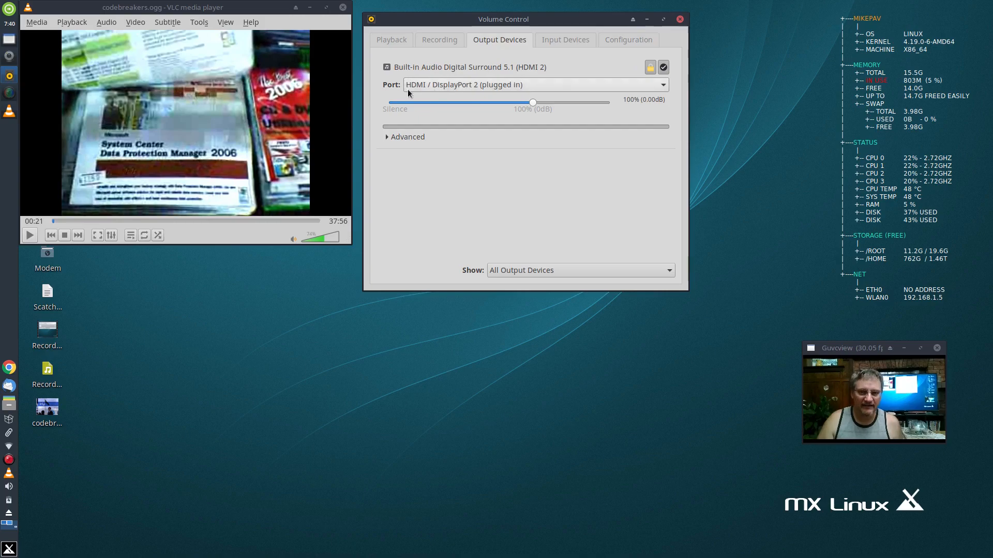
mouse_move(495, 93)
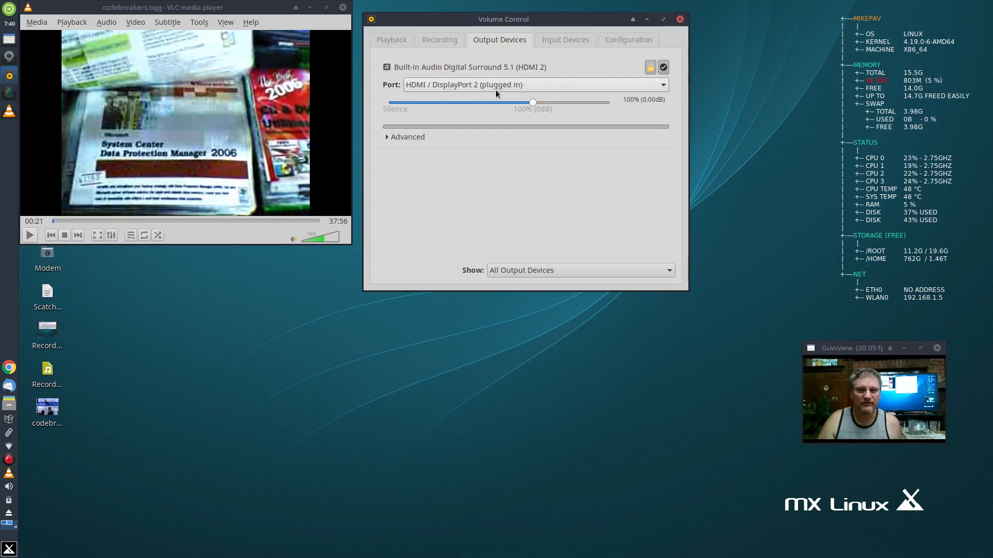
mouse_move(664, 94)
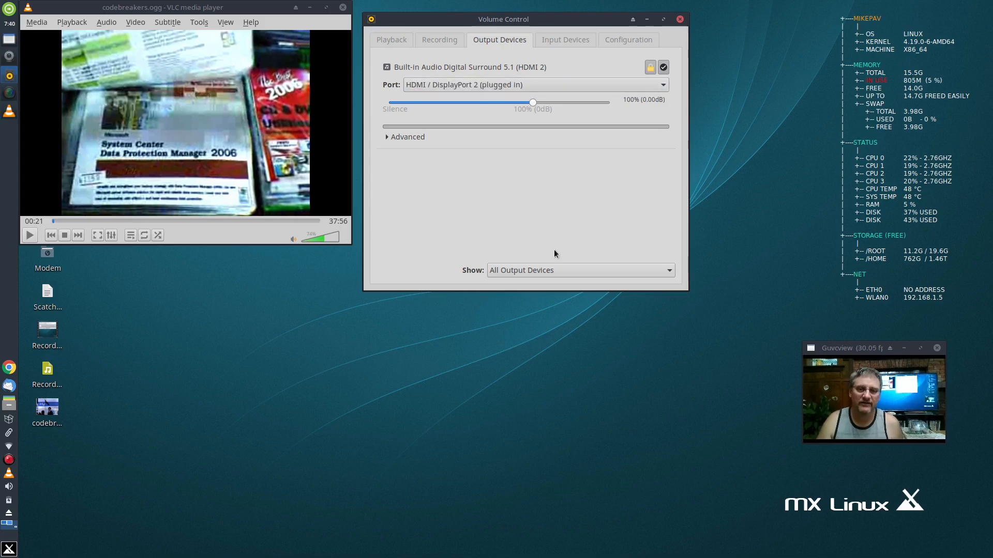
mouse_move(499, 260)
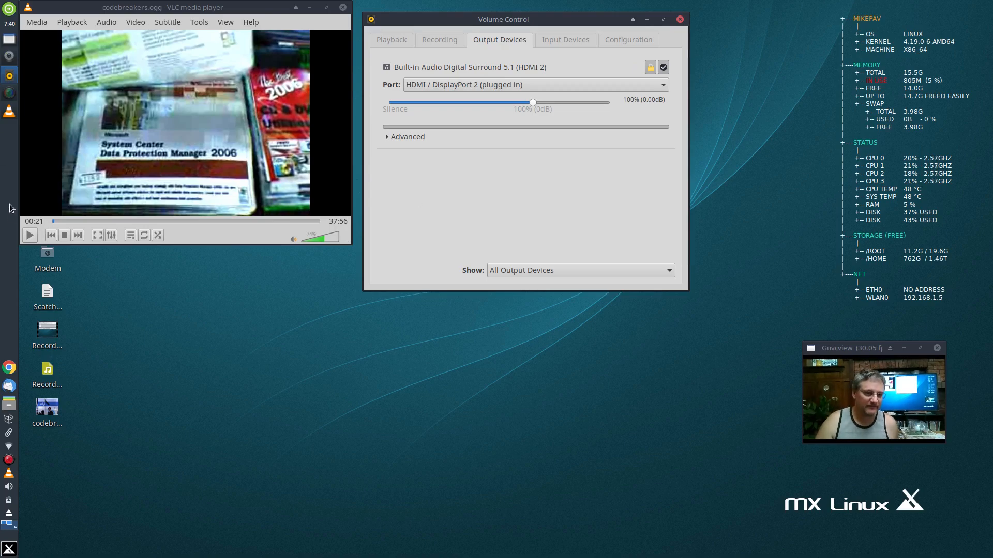
- Play the video a few seconds to hear sound on the TV, pause at 0:29, then close VLC
left_click(29, 235)
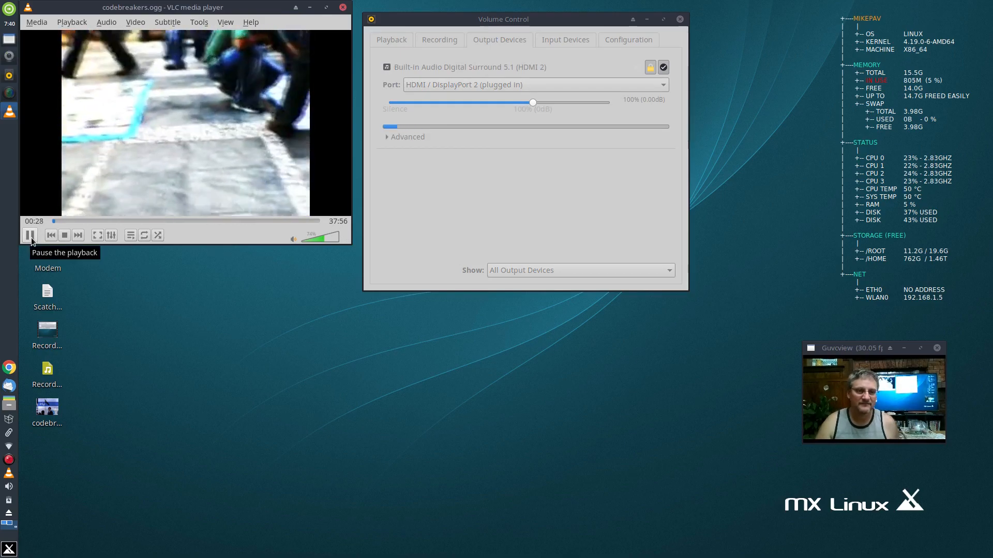
left_click(30, 235)
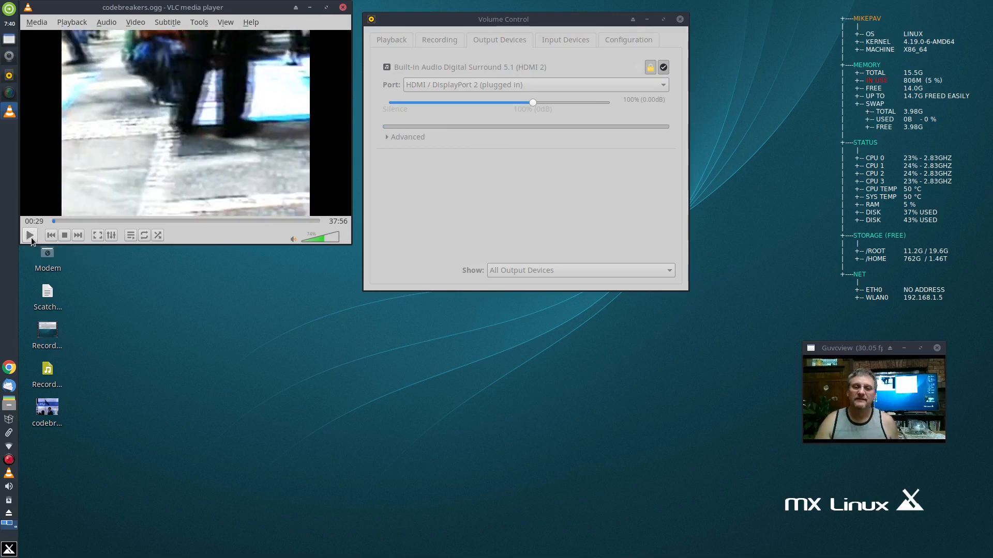
mouse_move(30, 234)
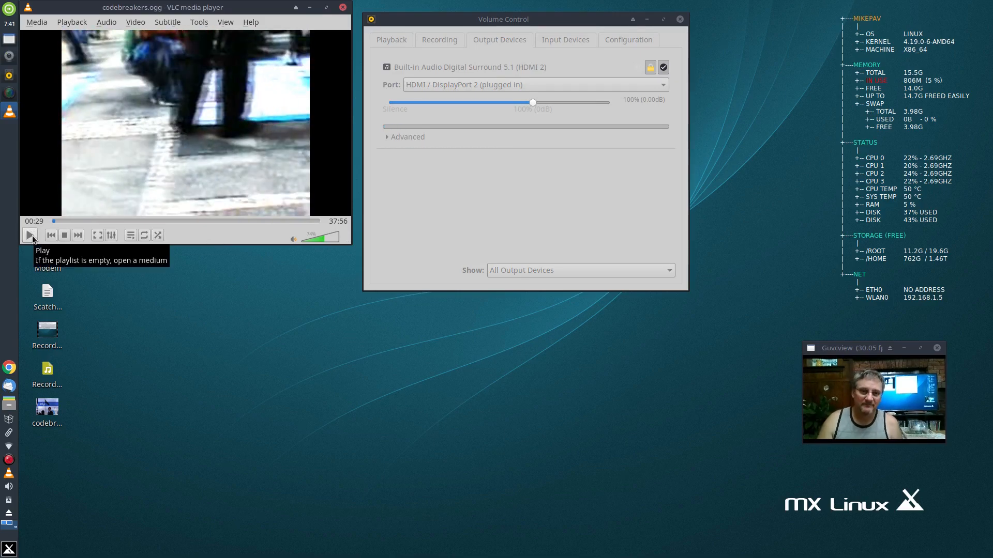
mouse_move(484, 393)
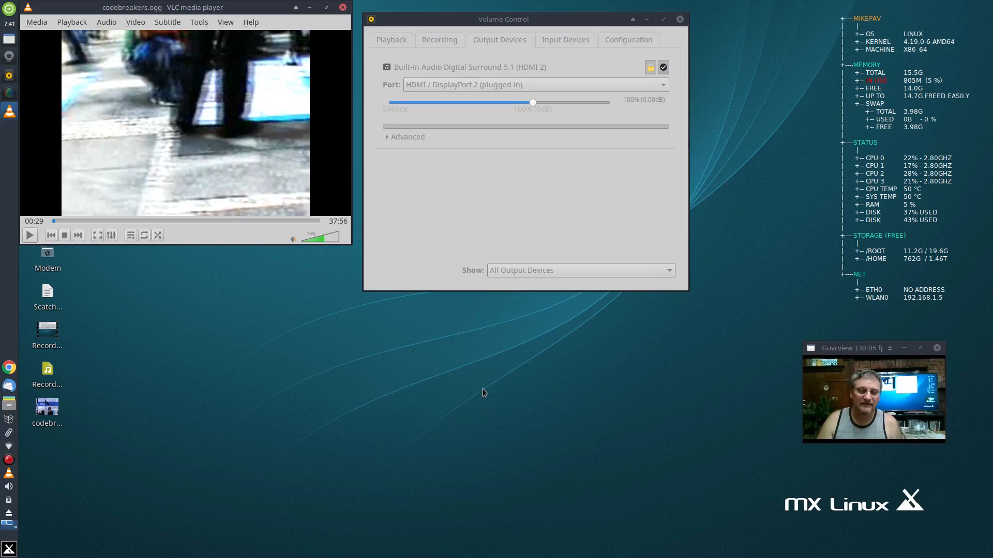
mouse_move(444, 264)
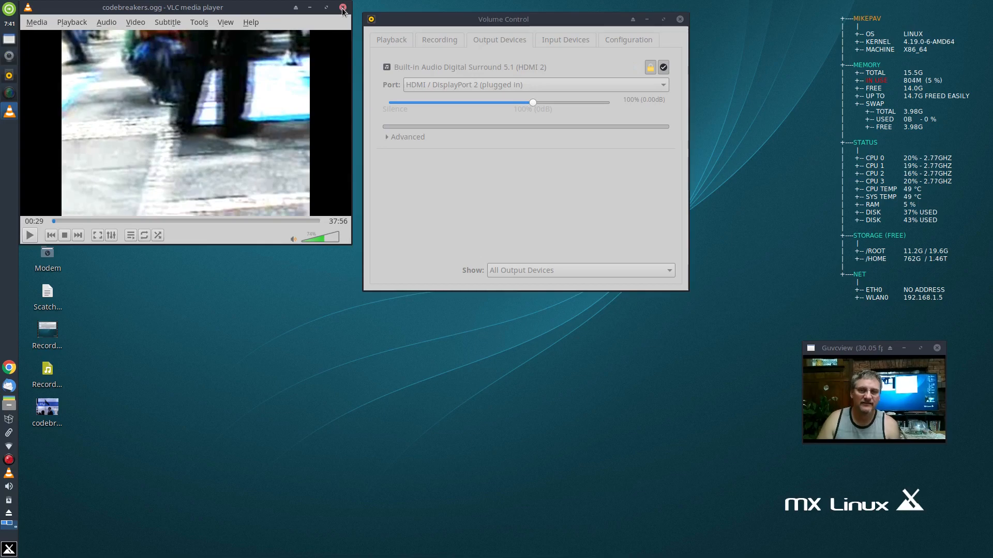
left_click(342, 7)
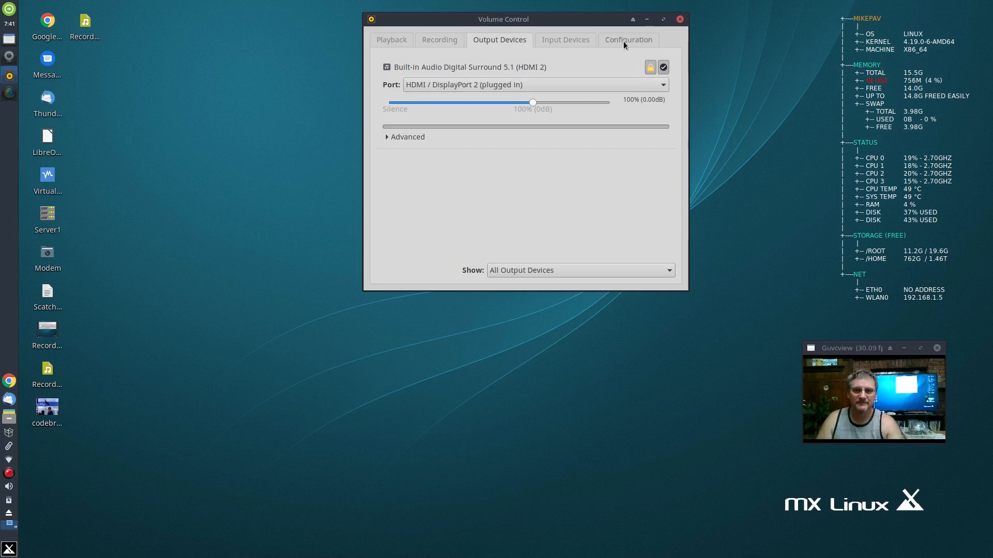
- Check the output device, then set the Built-in Audio profile back to Analog Stereo Duplex
left_click(628, 39)
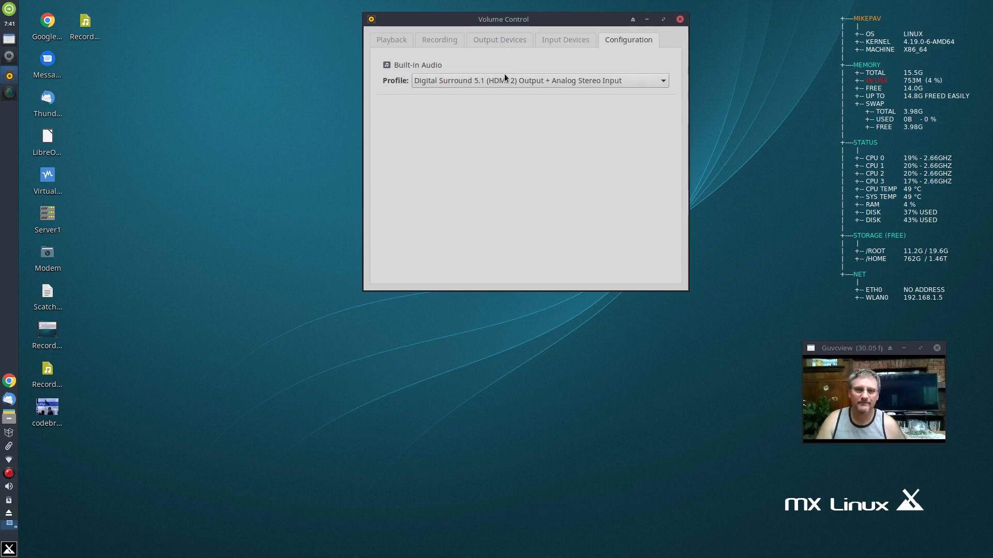
left_click(498, 40)
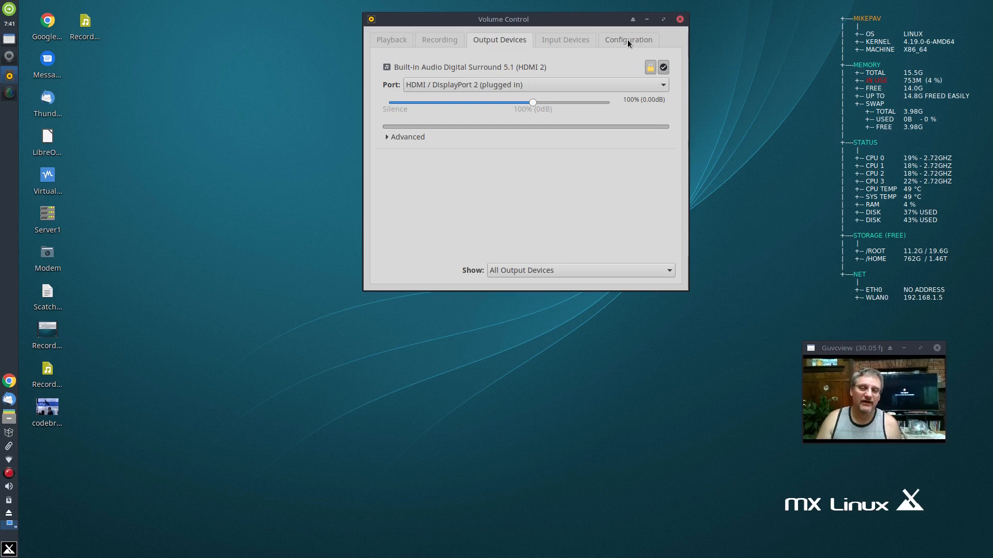
left_click(628, 39)
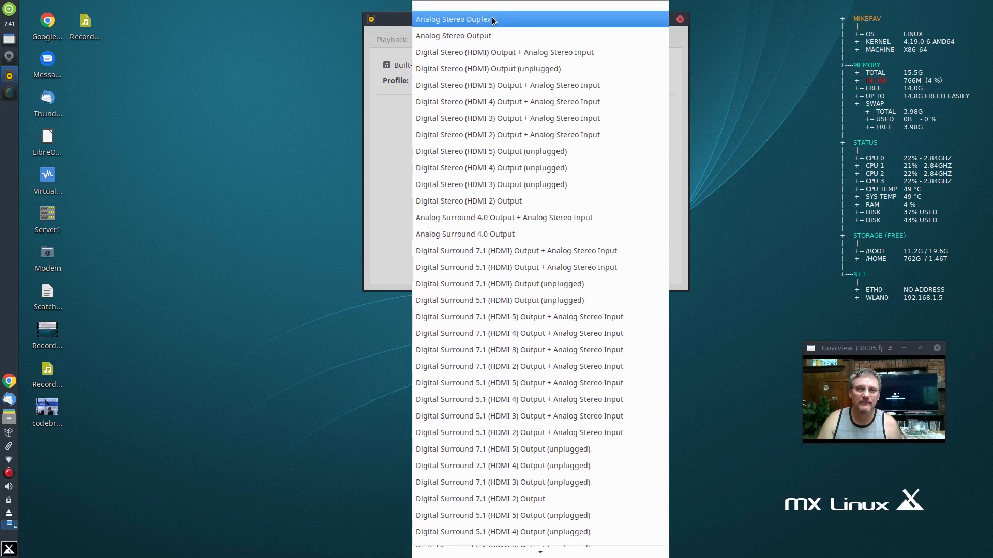
left_click(452, 18)
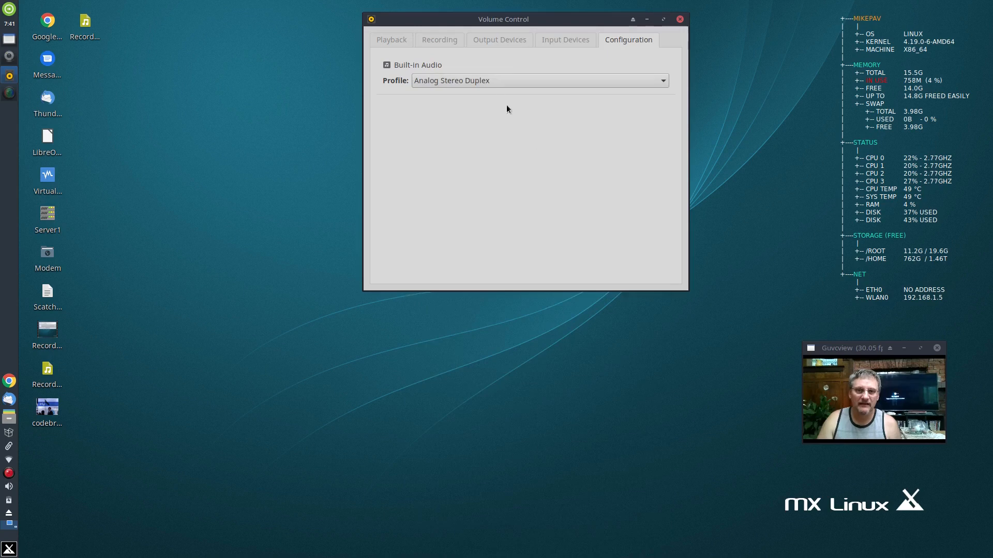
left_click(439, 40)
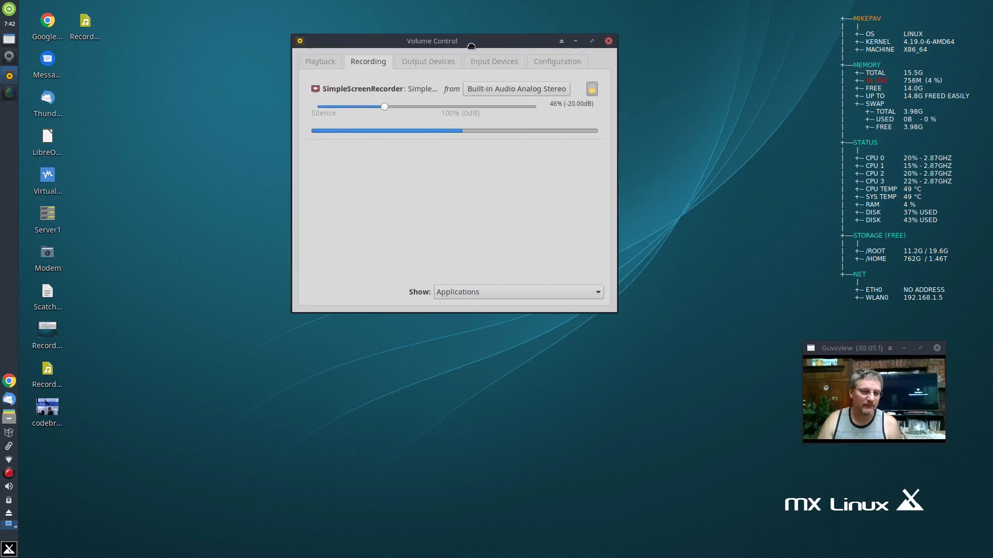
- Glance at the Configuration profile list, then close the Volume Control window
left_click_drag(432, 40, 453, 40)
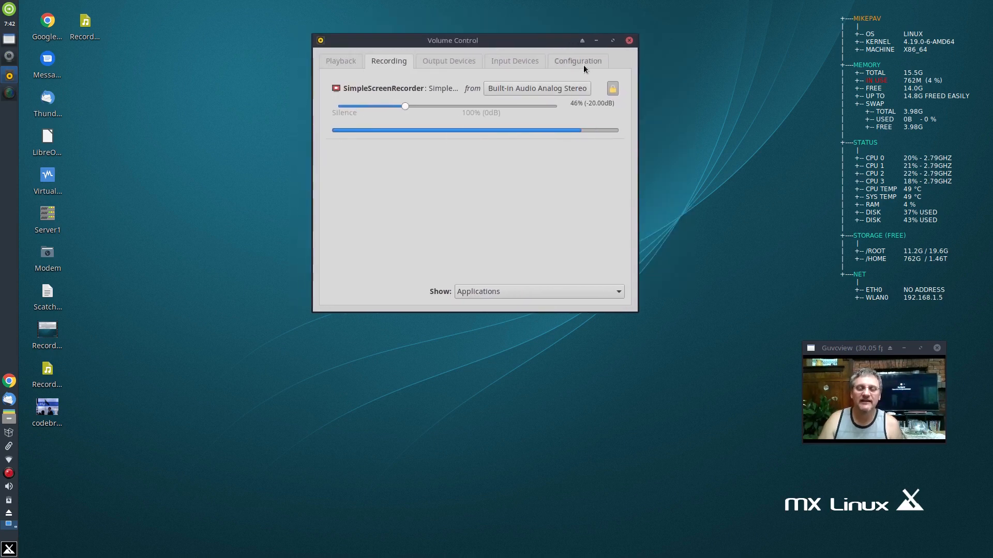
left_click(576, 60)
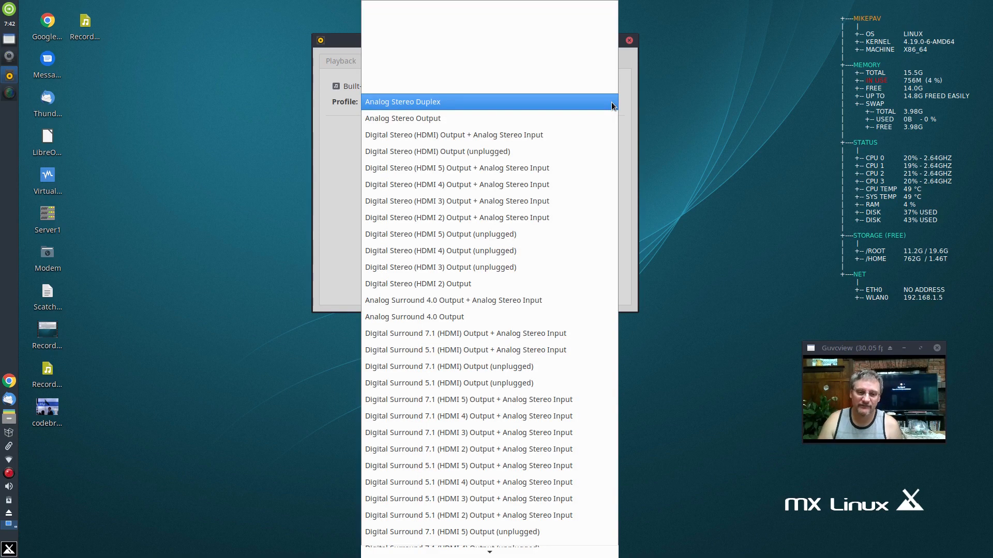
mouse_move(513, 283)
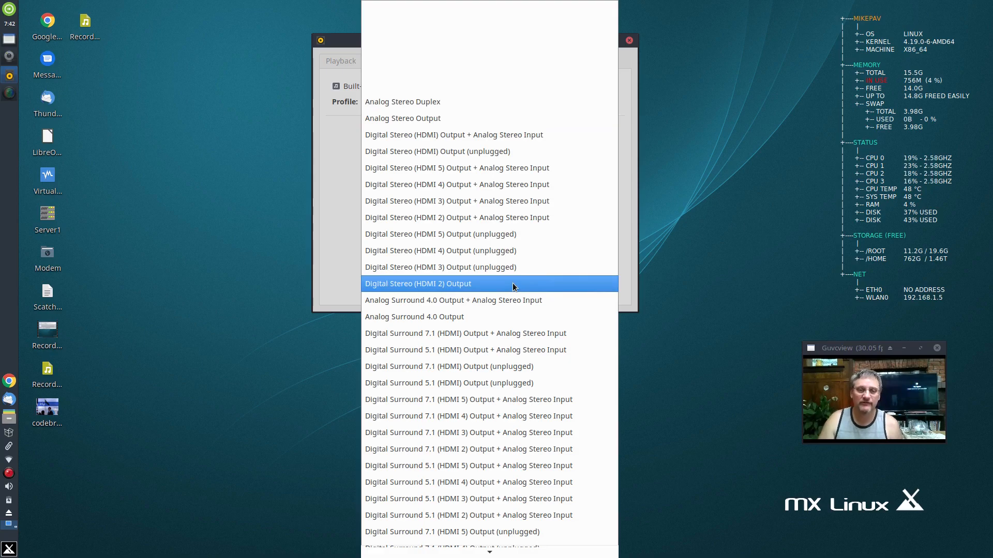
left_click(628, 40)
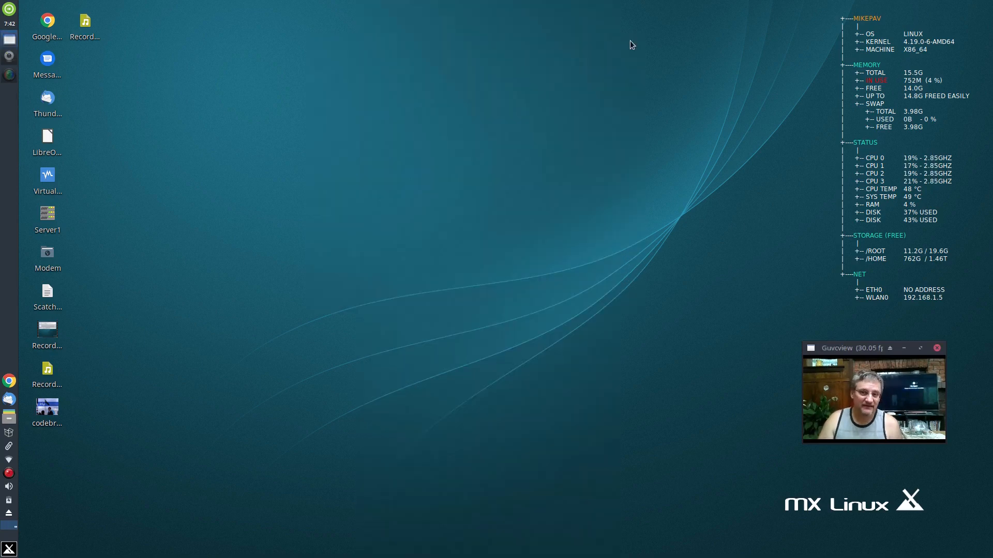
mouse_move(154, 490)
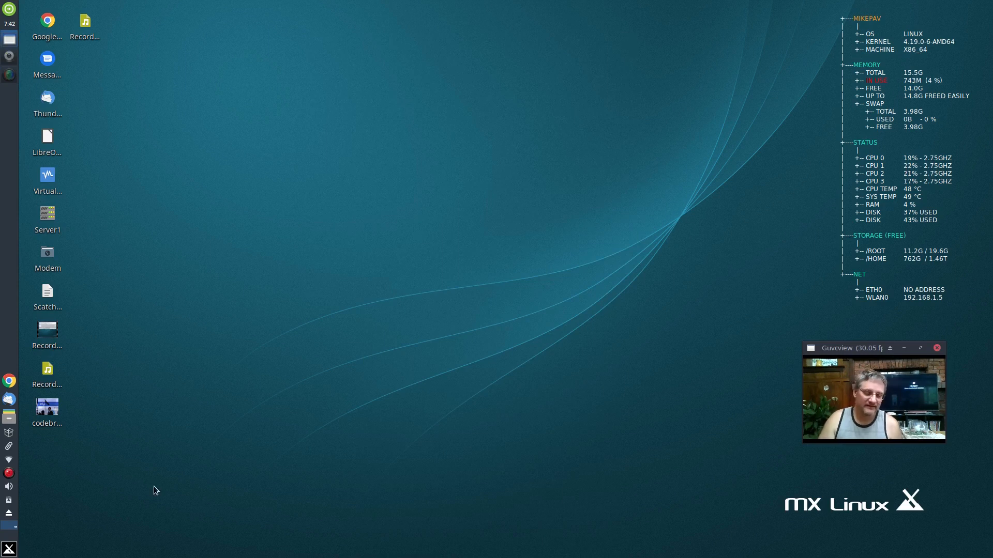
mouse_move(146, 489)
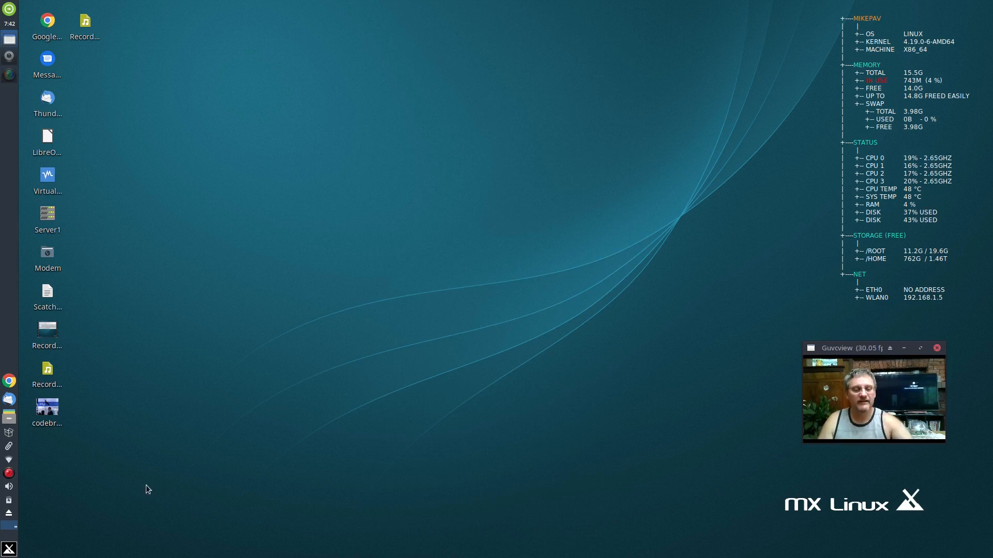